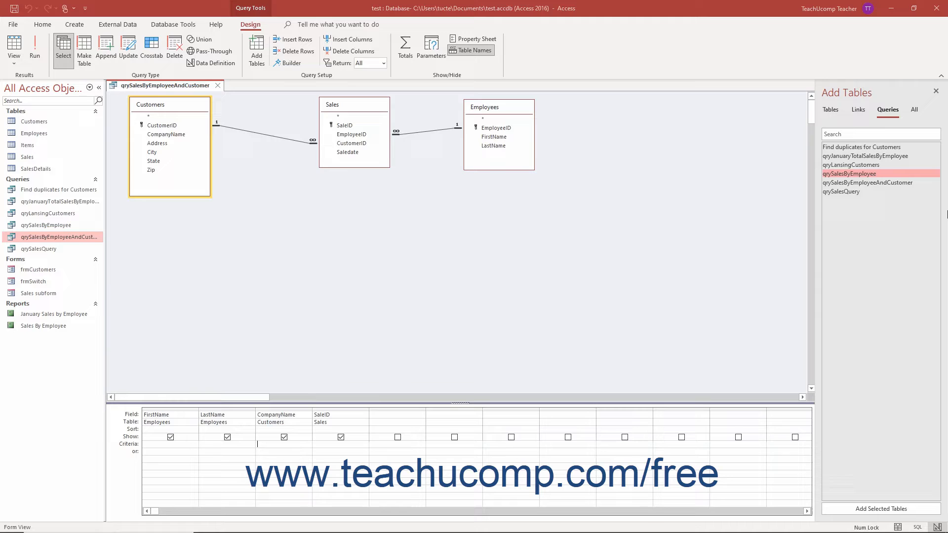
pyautogui.moveTo(766, 243)
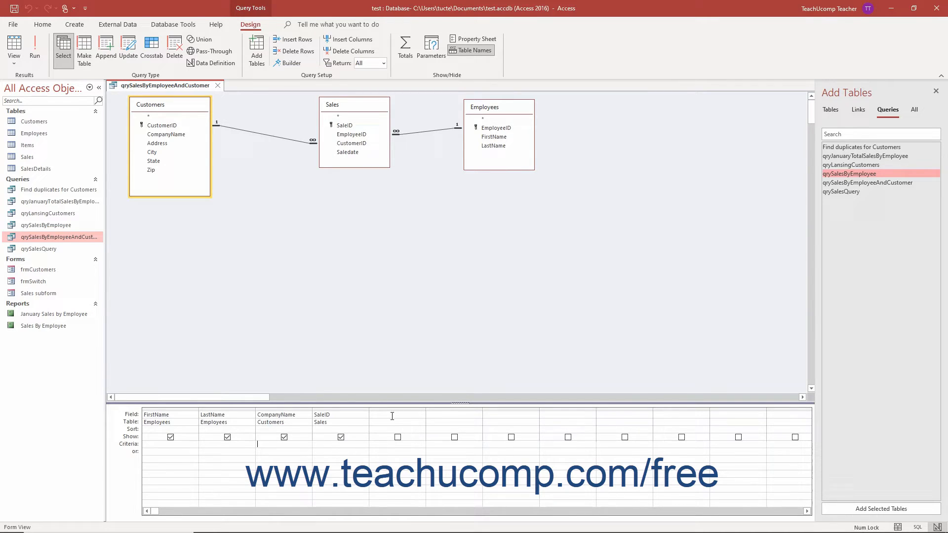
# - Add the calculated field FullName: [LastName] & " , " & [FirstName] positioned right after LastName
pyautogui.click(387, 414)
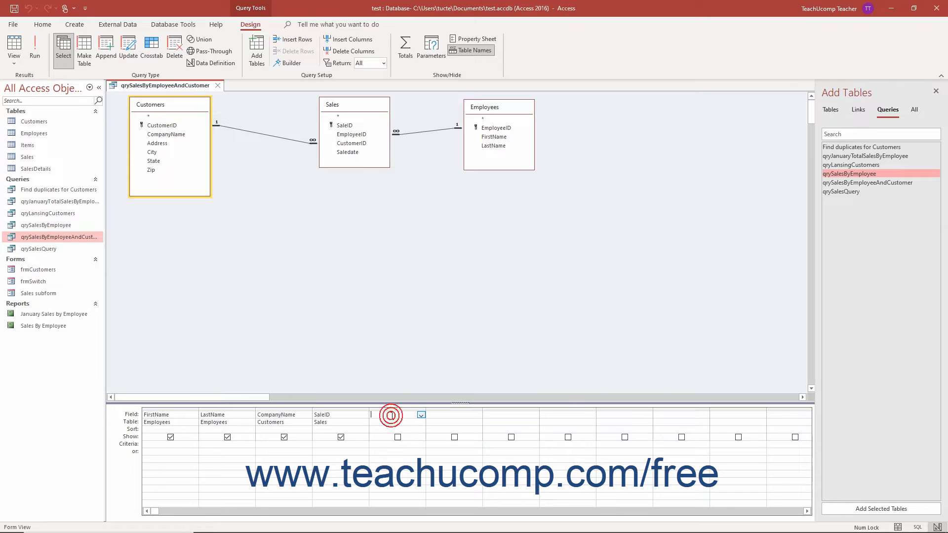
pyautogui.click(391, 416)
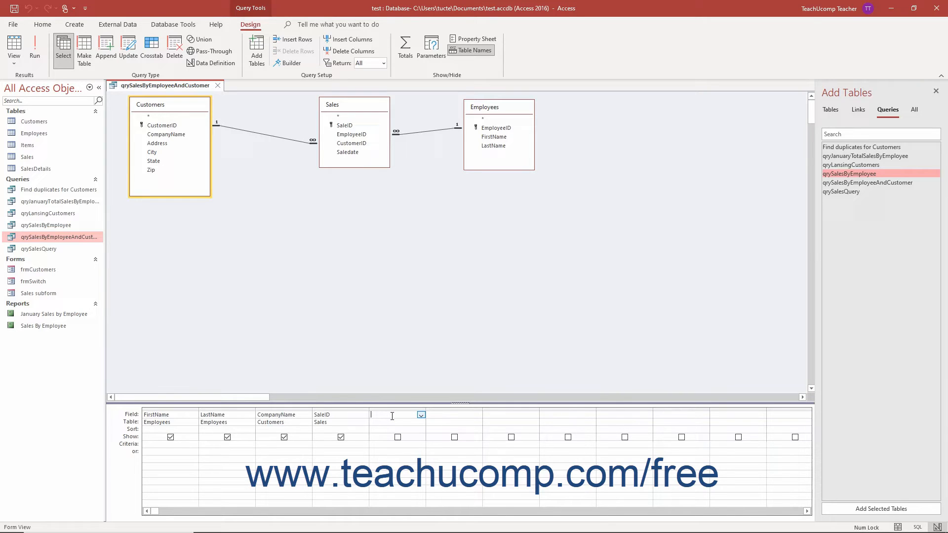
pyautogui.write('Fu')
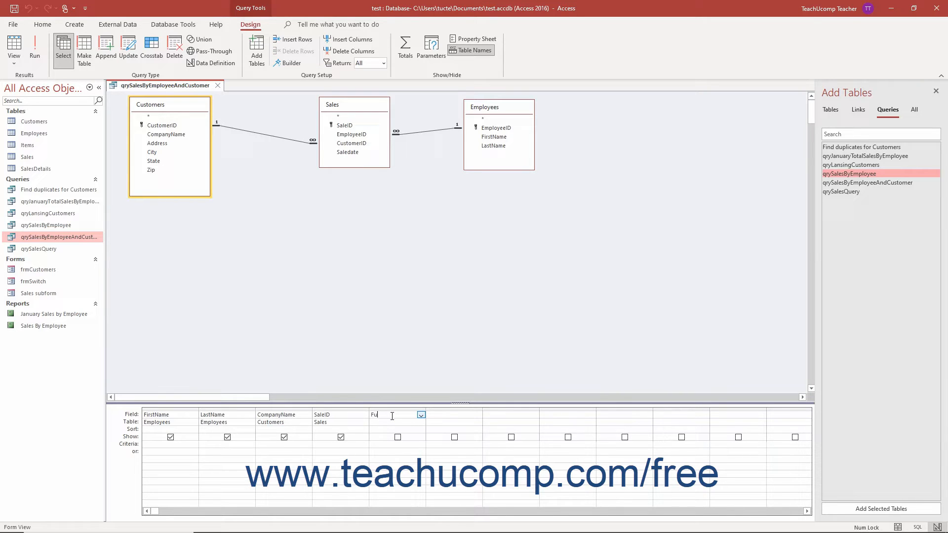
pyautogui.write('llName:')
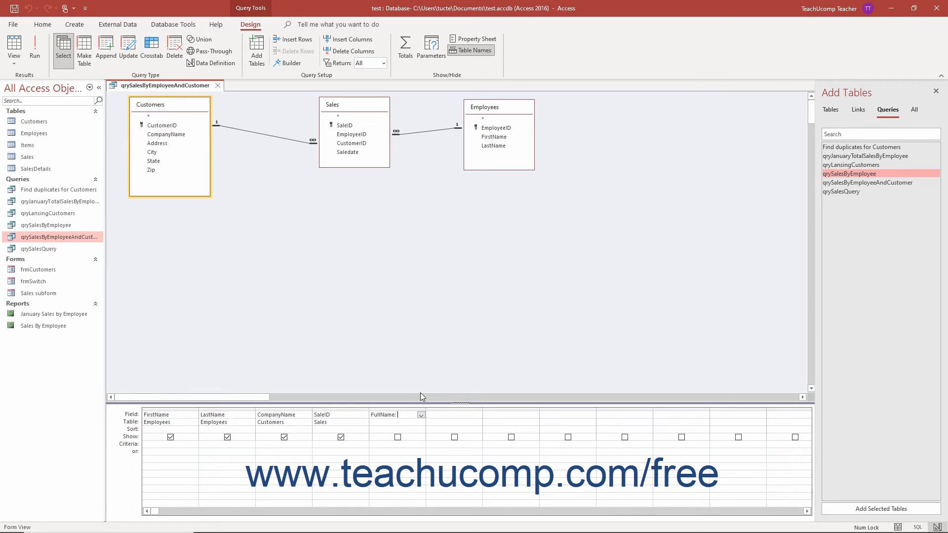
pyautogui.write('[LastName] & ", " & [FirstName')
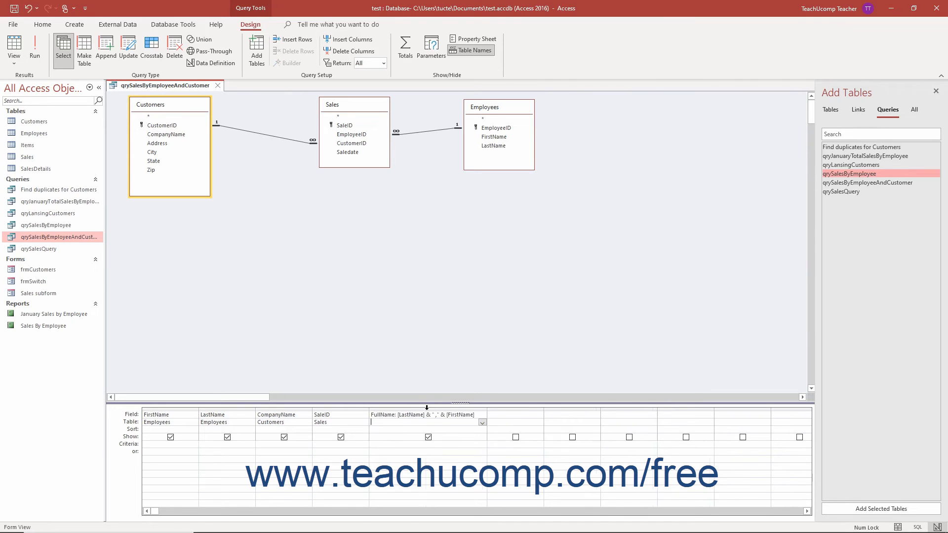
pyautogui.click(428, 415)
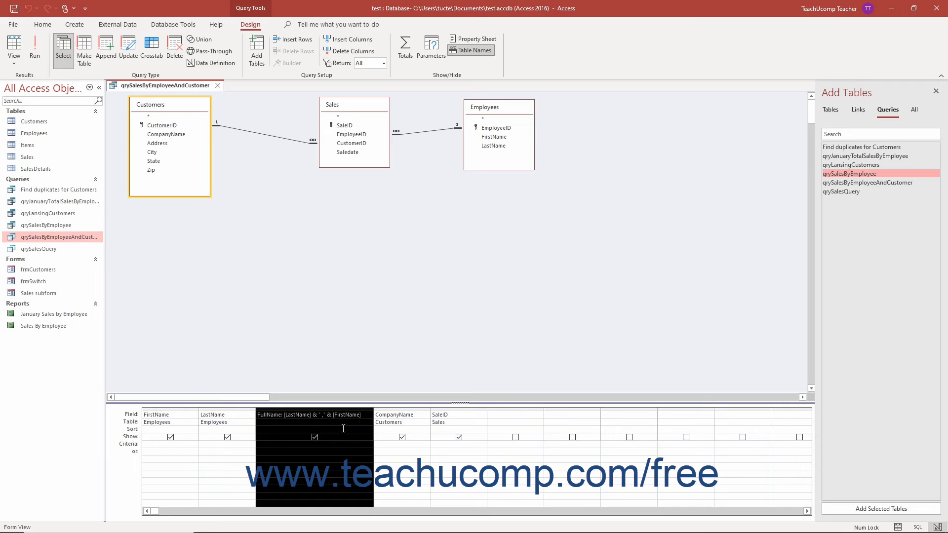
# - Run the query to show the 18 sale records with FullName in datasheet view
pyautogui.click(34, 48)
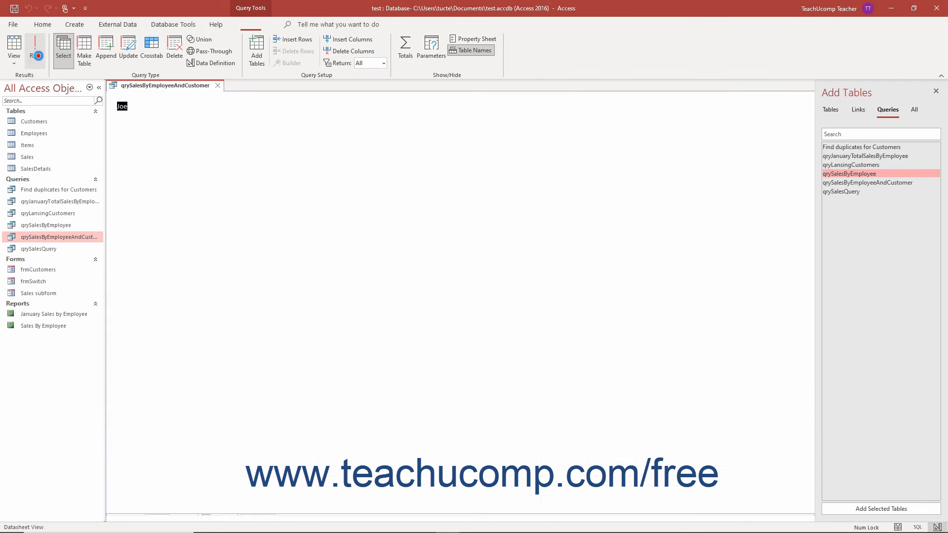
pyautogui.click(37, 49)
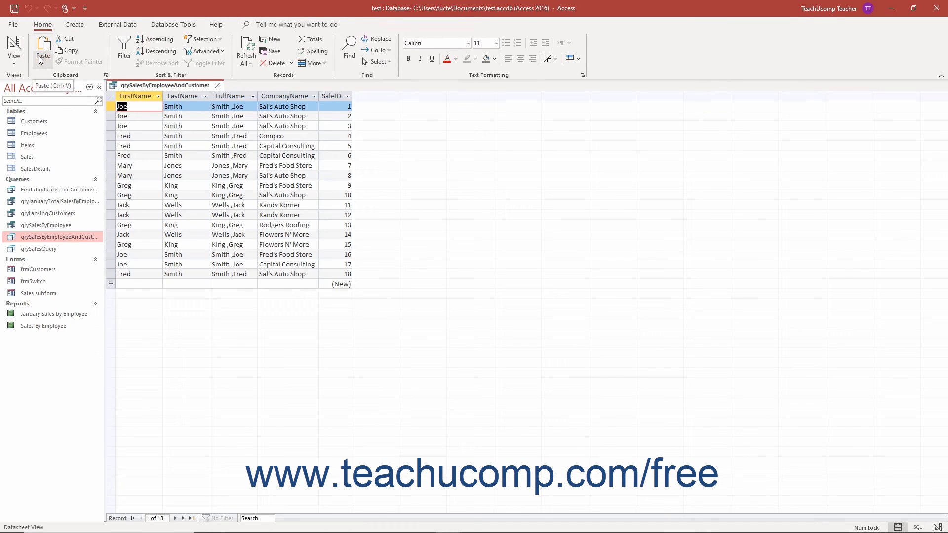